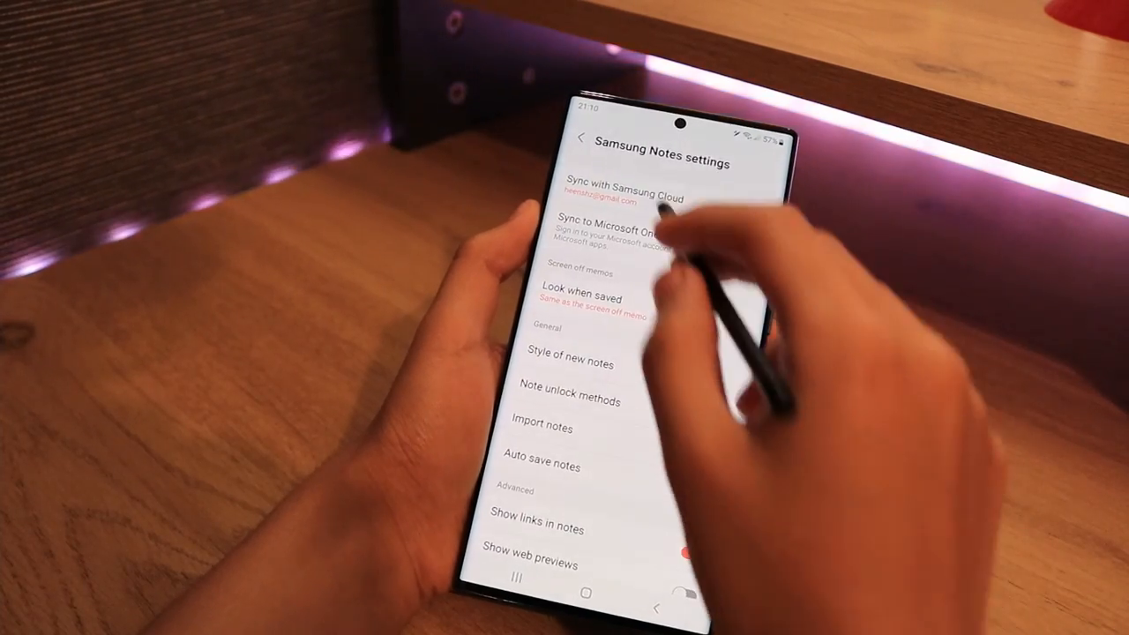
# Review Samsung Cloud sync, new-note style and page templates, then enter the Nutrition + Digestion folder
pyautogui.click(629, 192)
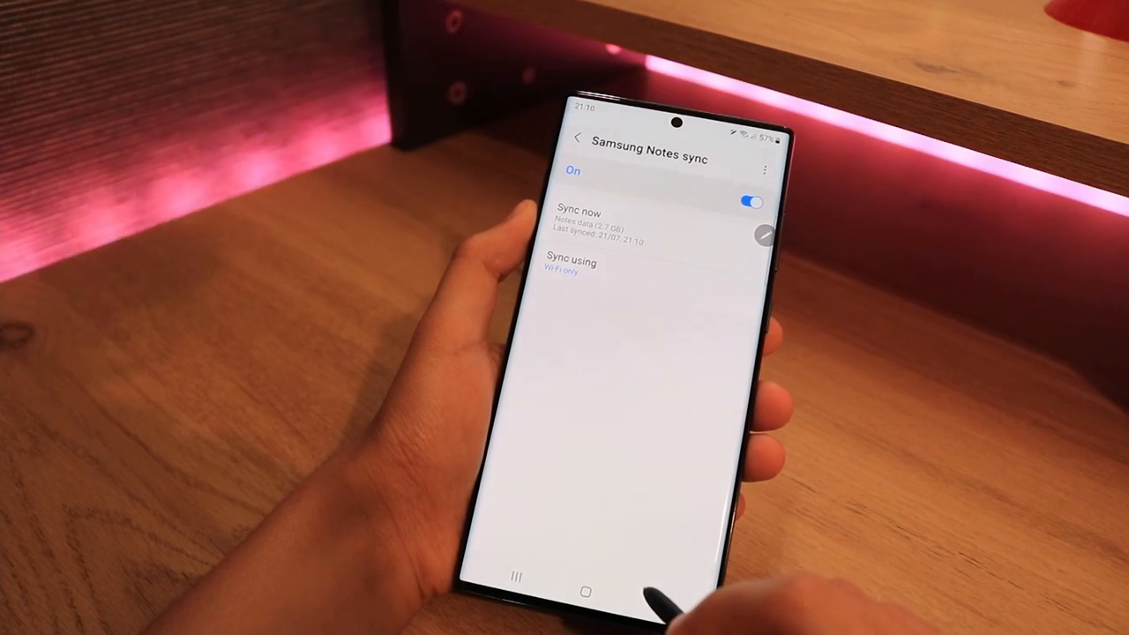
pyautogui.click(579, 137)
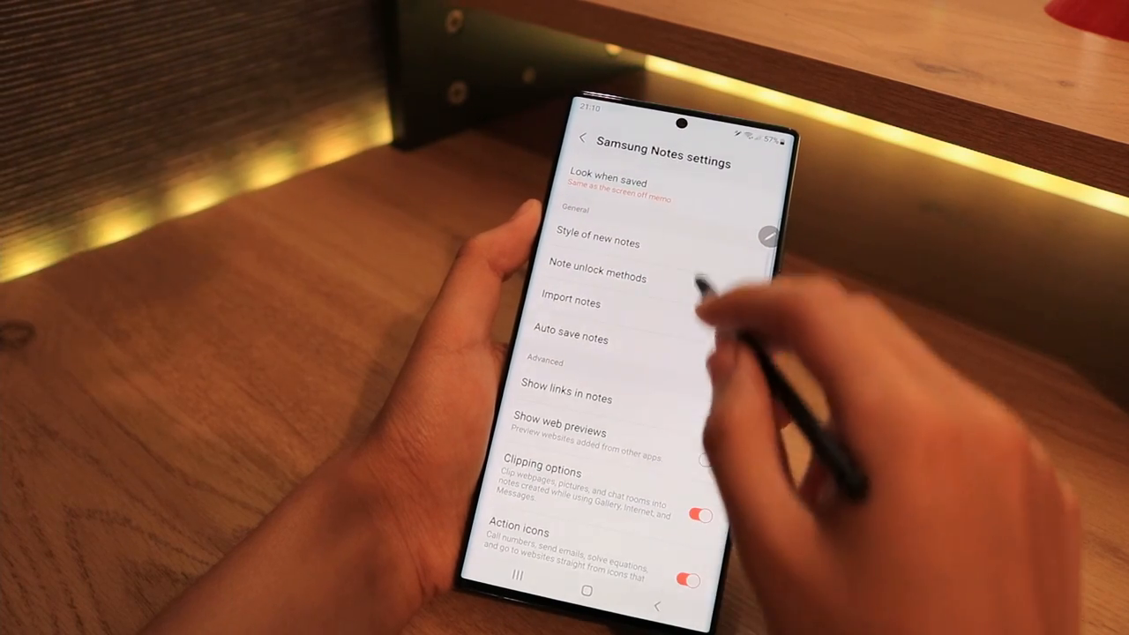
pyautogui.click(597, 244)
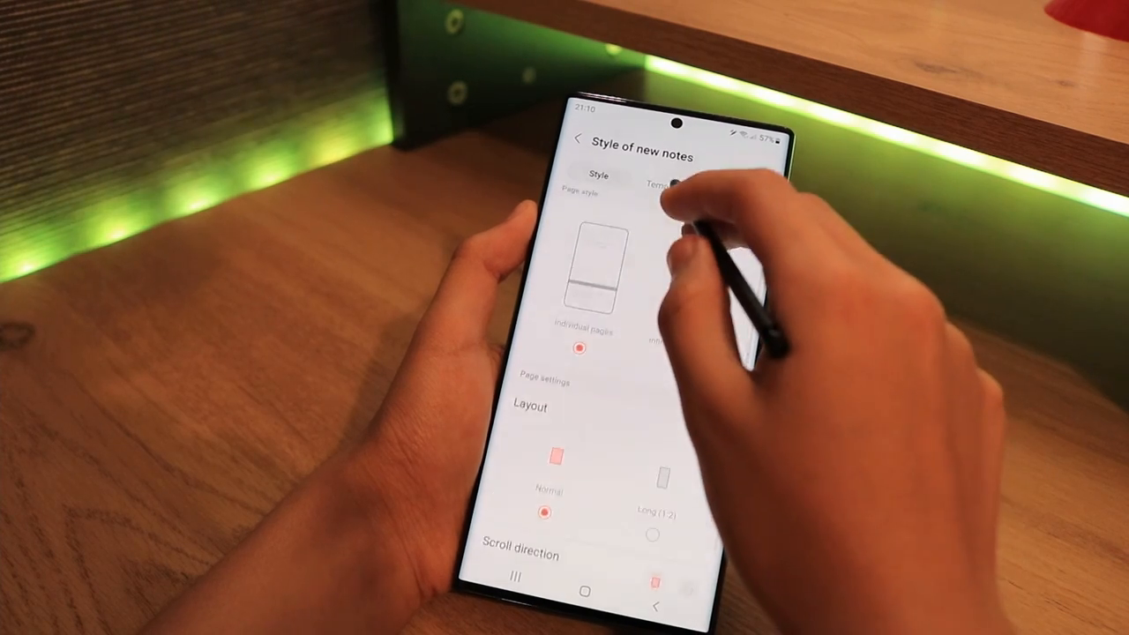
pyautogui.click(663, 182)
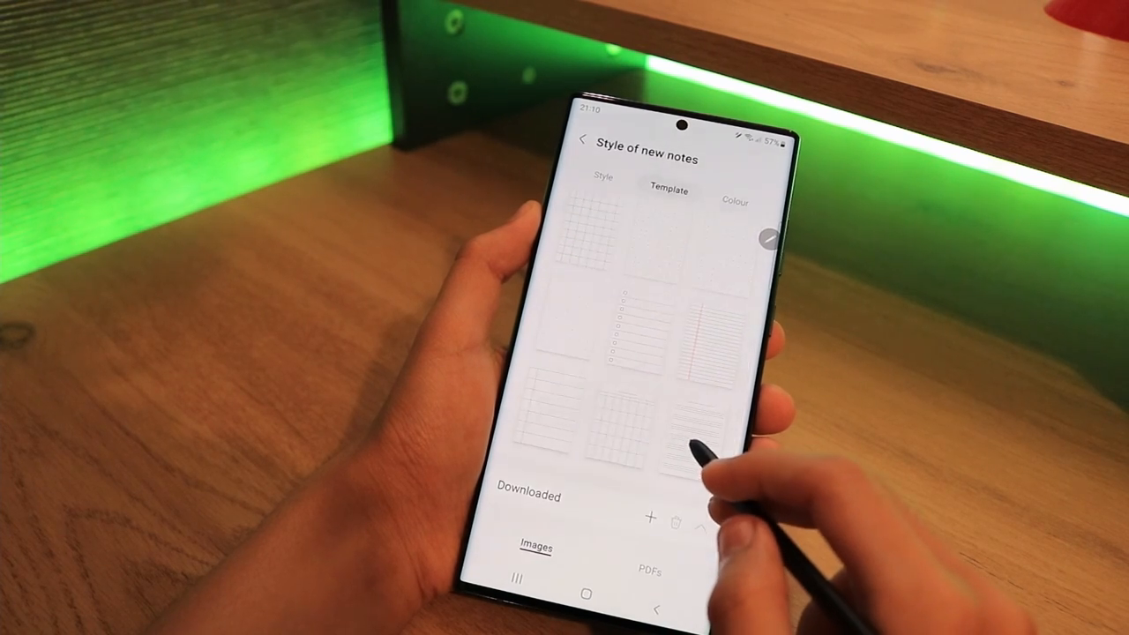
pyautogui.click(734, 201)
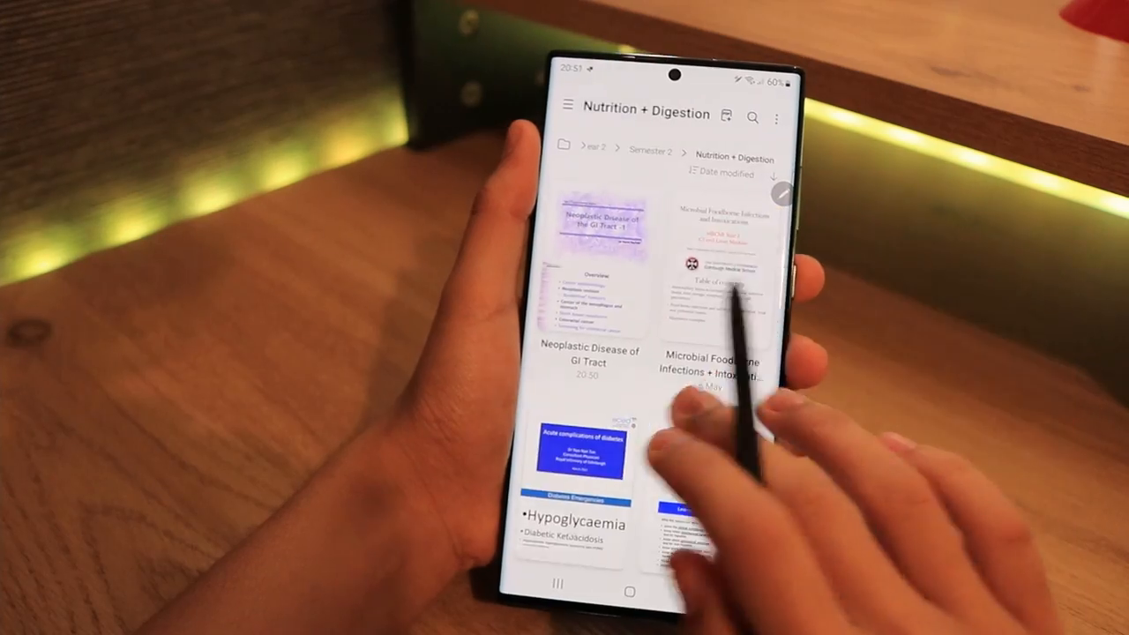
# View the Acute Complications of Diabetes PDF, scrolling through it, then head to Study Group (2)
pyautogui.click(576, 455)
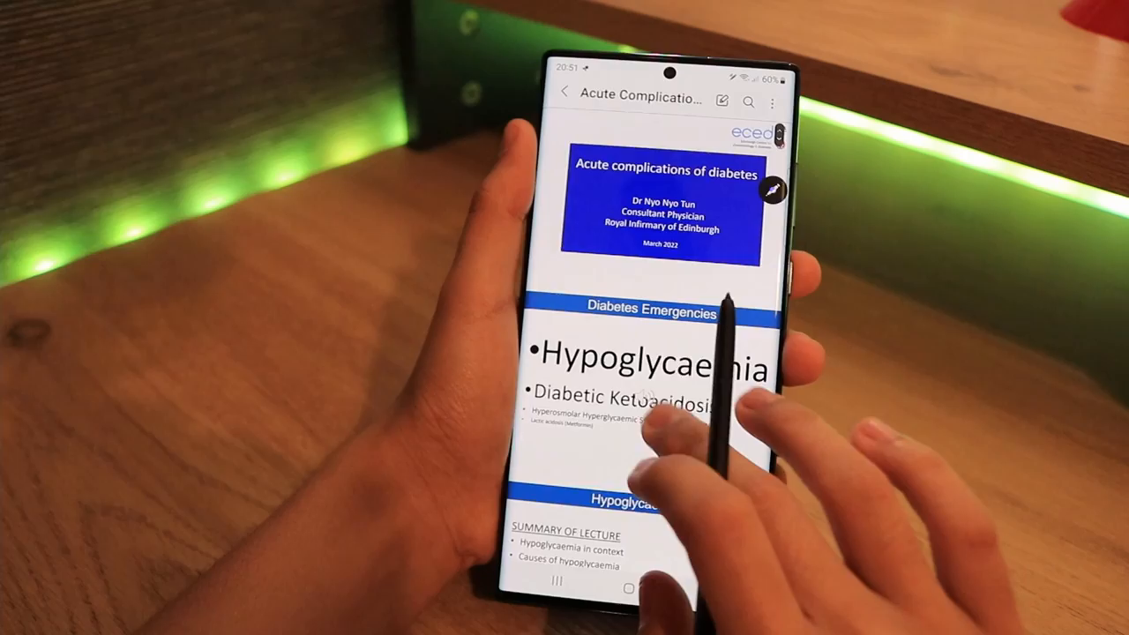
pyautogui.scroll(-3)
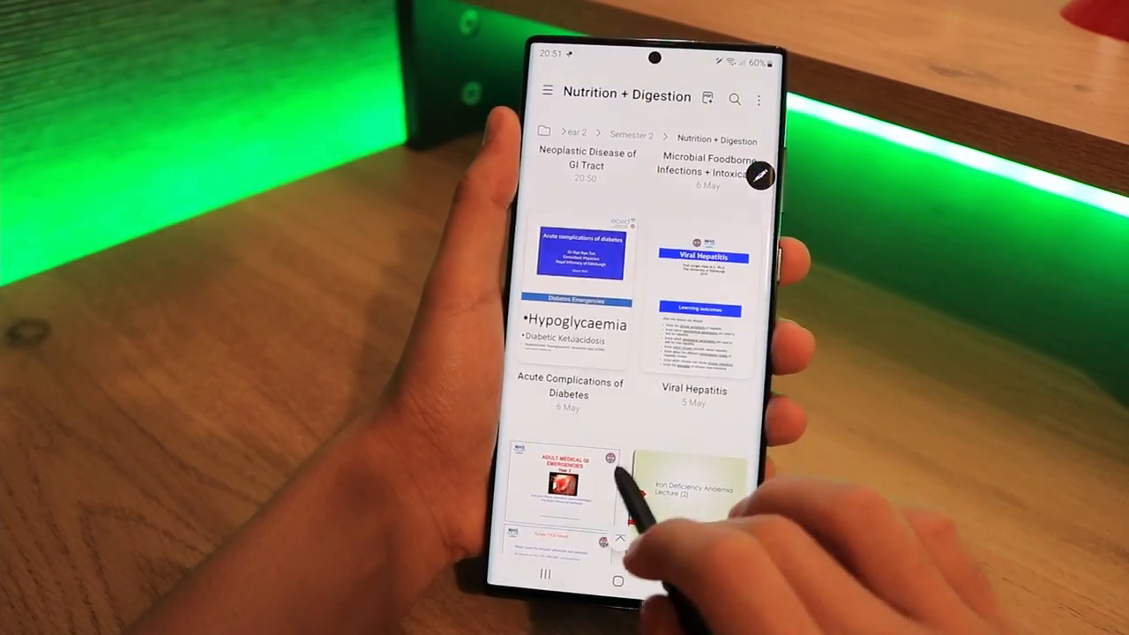
pyautogui.scroll(3)
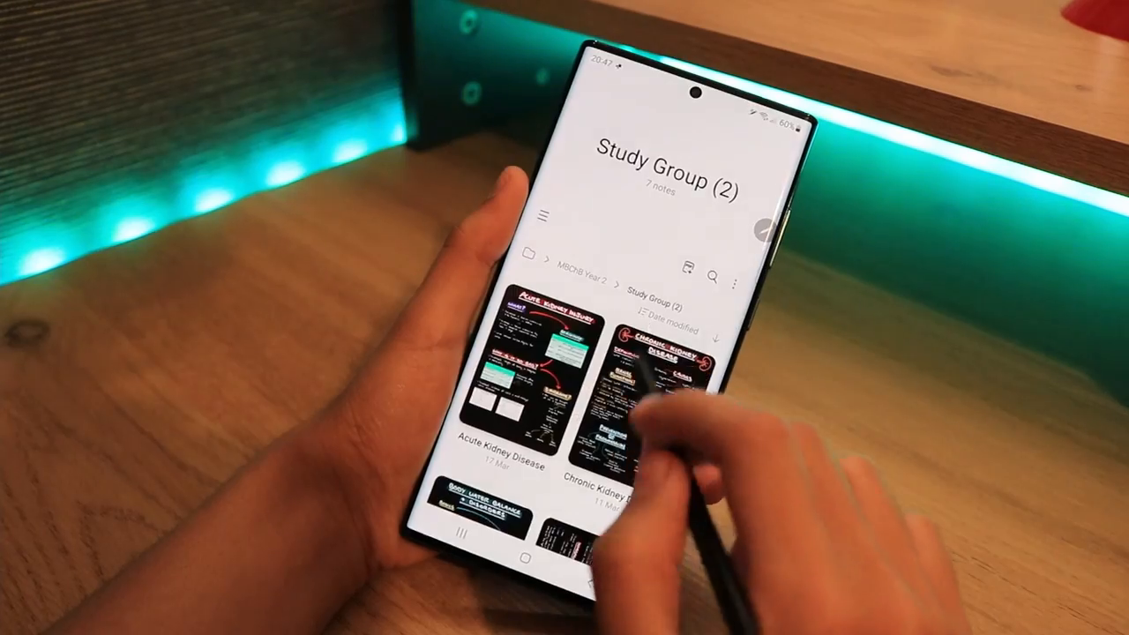
# Read through the Body Water Balance and Acute Kidney Disease notes before starting a new note
pyautogui.click(667, 380)
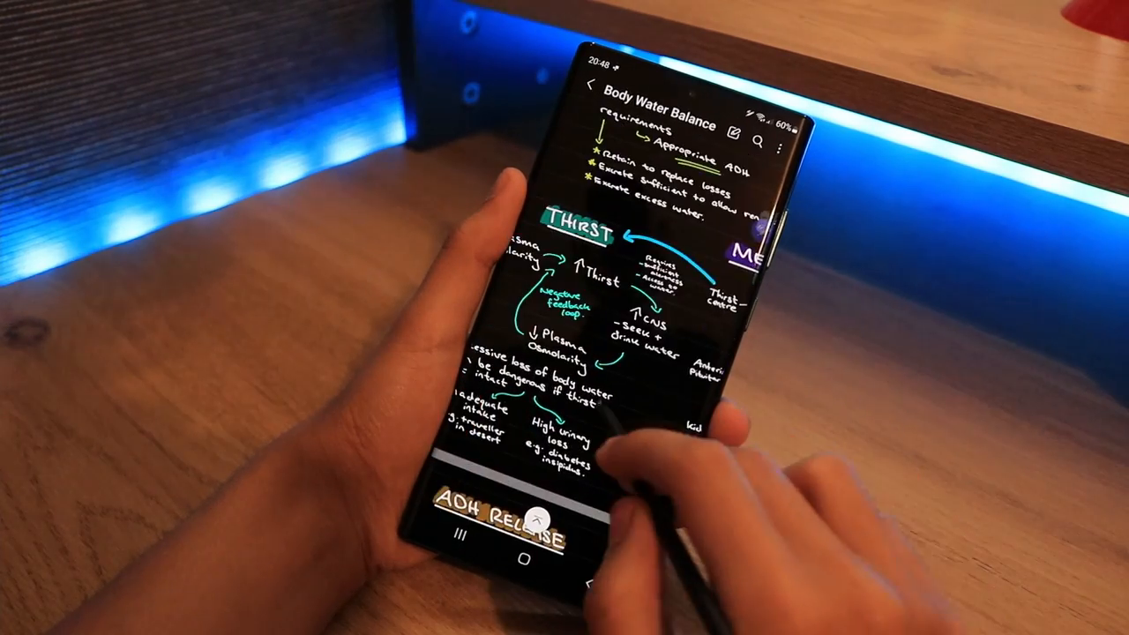
pyautogui.scroll(-3)
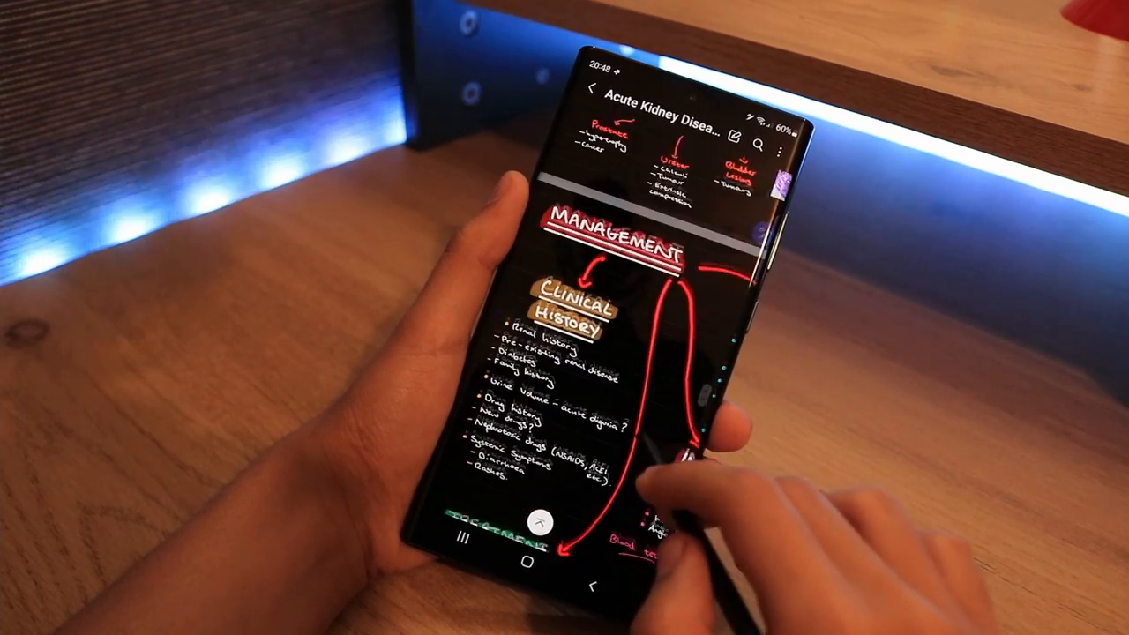
pyautogui.scroll(-3)
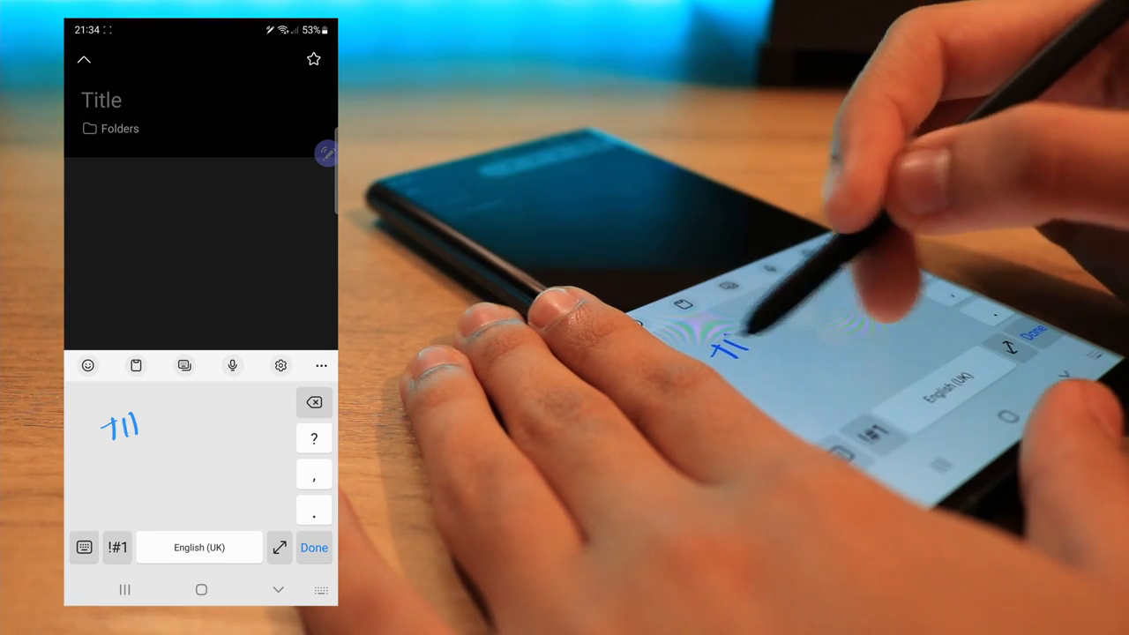
# Draw the heart outline with the pen, colour the vessels, label VENA CAVA and search 'SUPER'
pyautogui.click(314, 547)
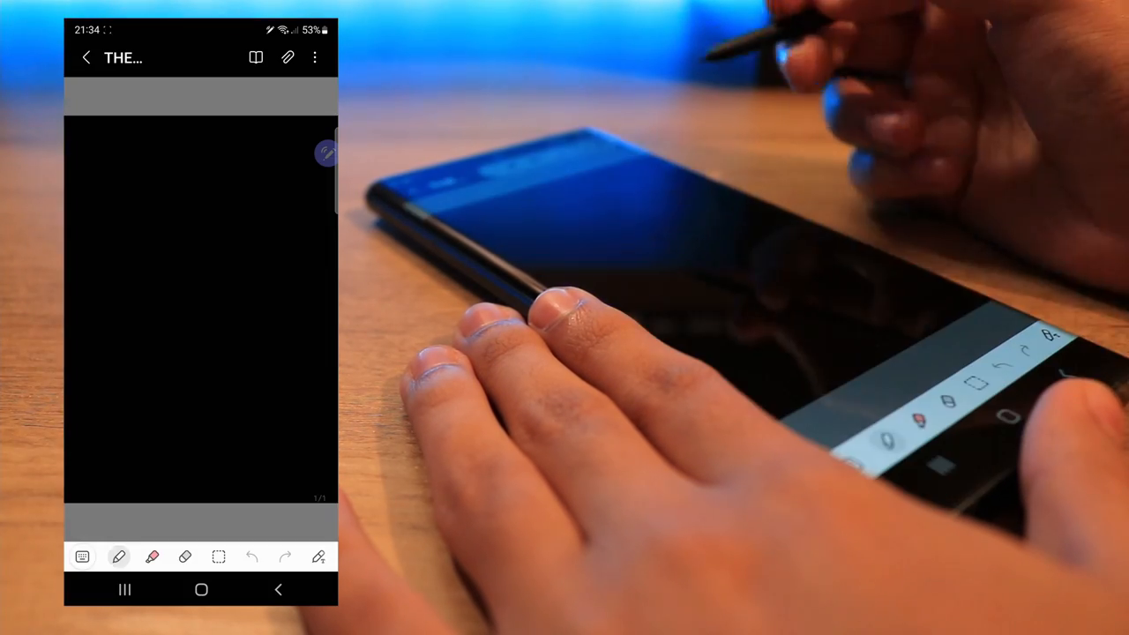
pyautogui.moveTo(145, 256); pyautogui.dragTo(220, 366)
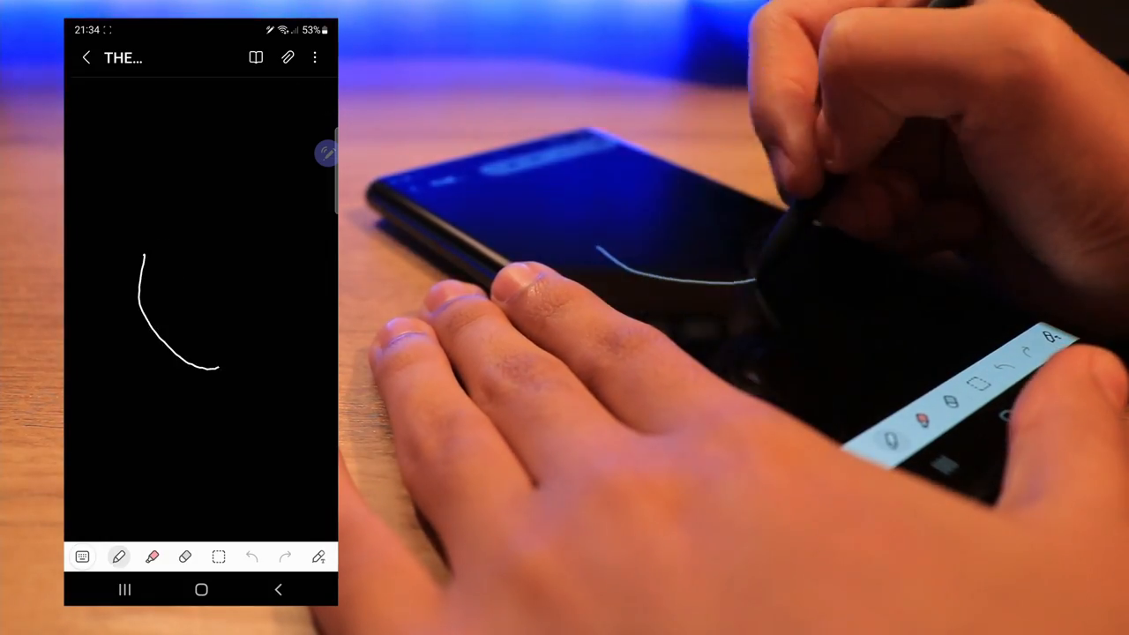
pyautogui.click(184, 558)
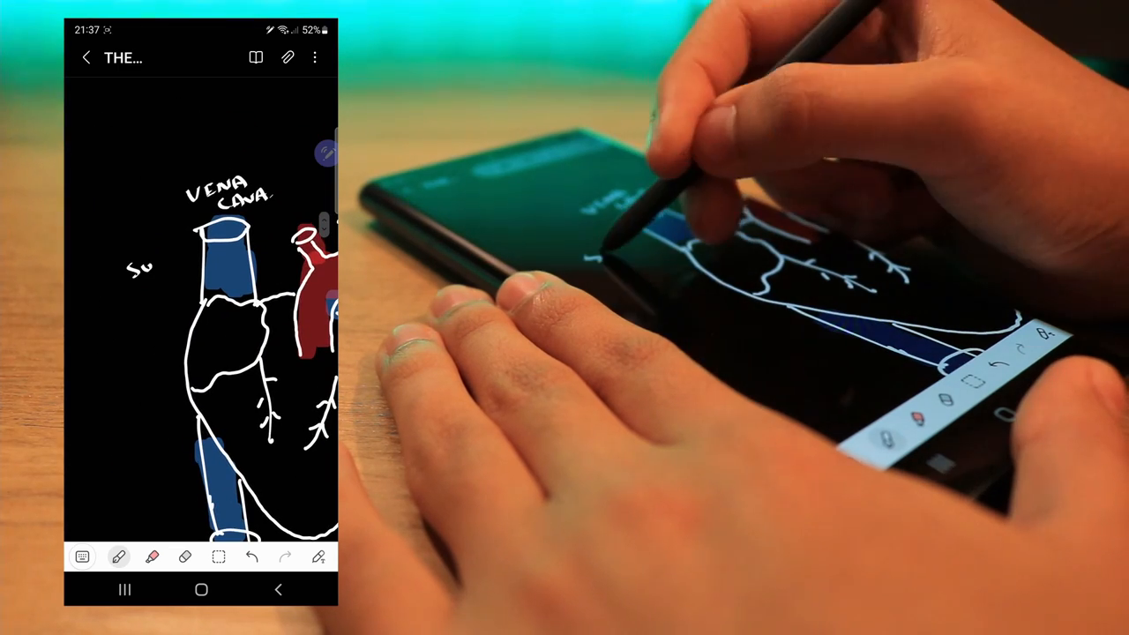
pyautogui.write('SUPER')
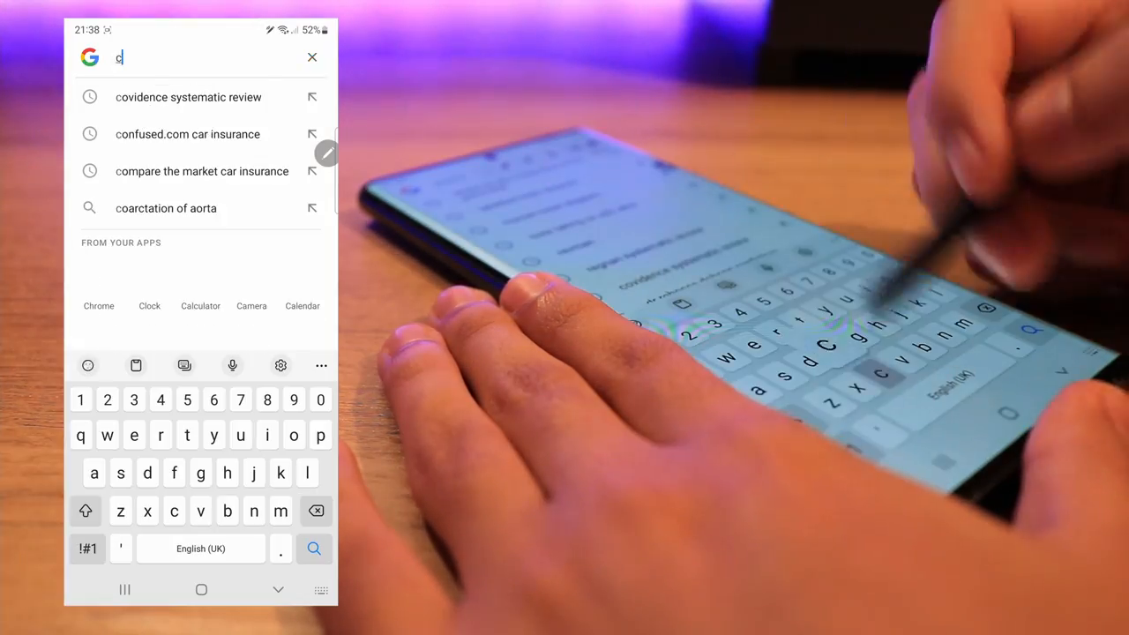
# Search 'coronary arteries la', then pen in the remaining aorta and pulmonary vessel labels
pyautogui.write('coronary arteries la')
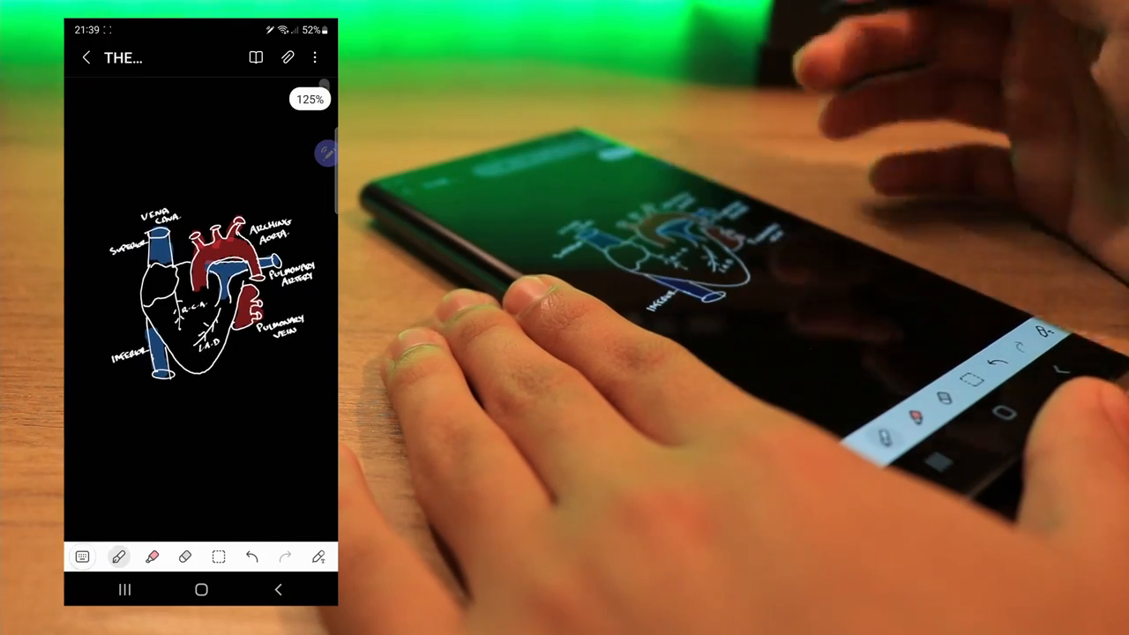
pyautogui.click(218, 557)
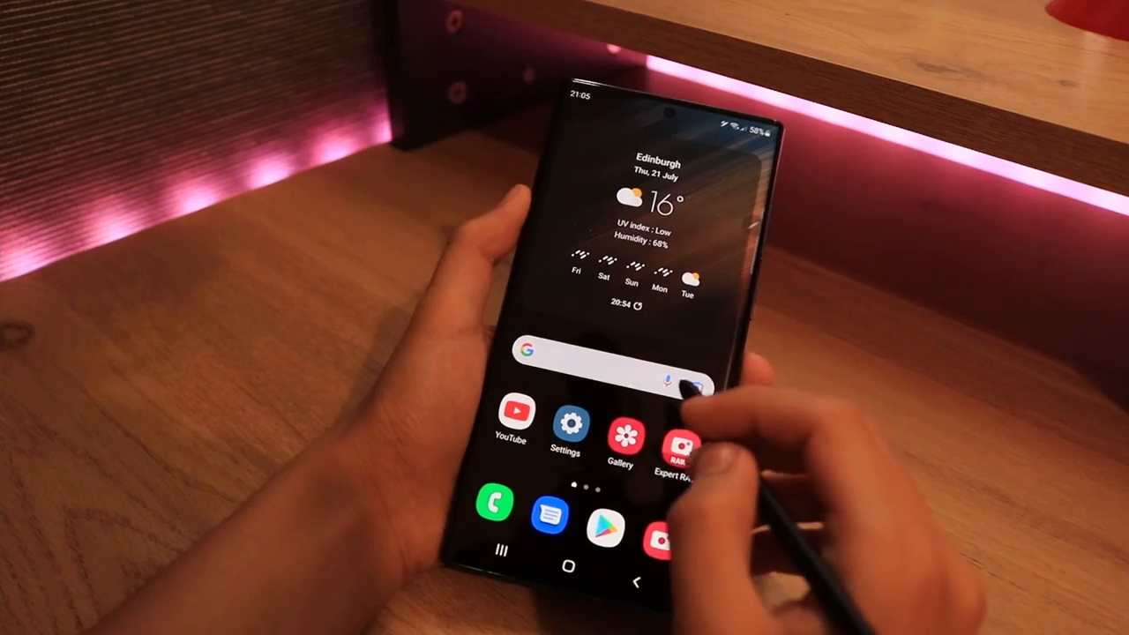
# Launch Samsung Notes from its home-screen shortcut into a fresh blank note
pyautogui.click(618, 352)
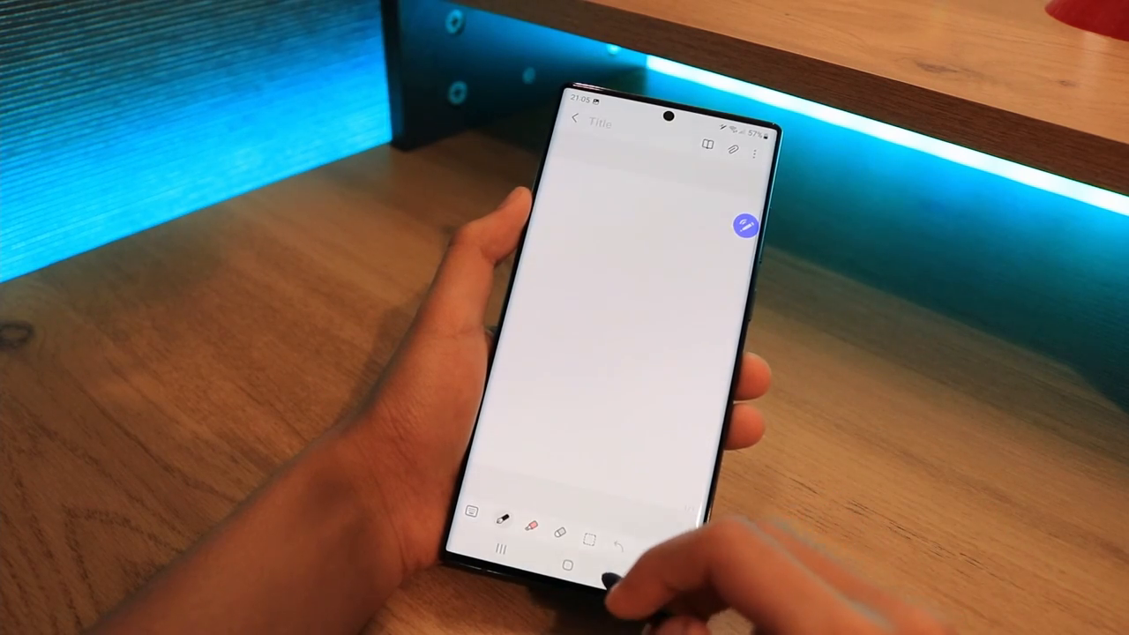
# Pair the Control note with the flashcard app, reveal a renal failure answer and rate it Good
pyautogui.click(734, 152)
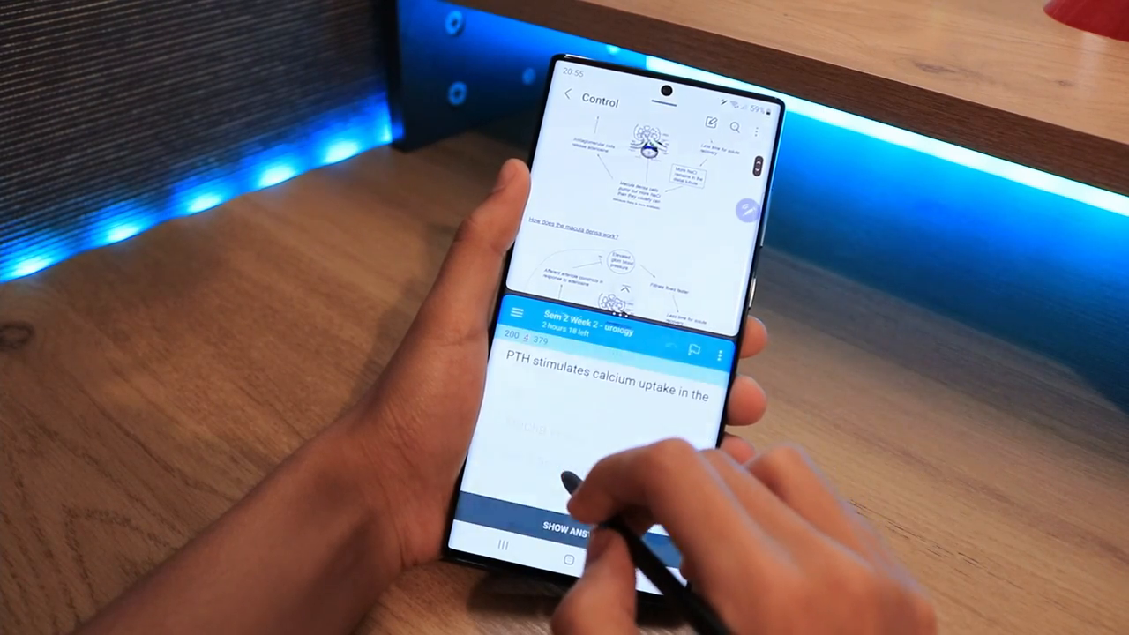
pyautogui.click(568, 527)
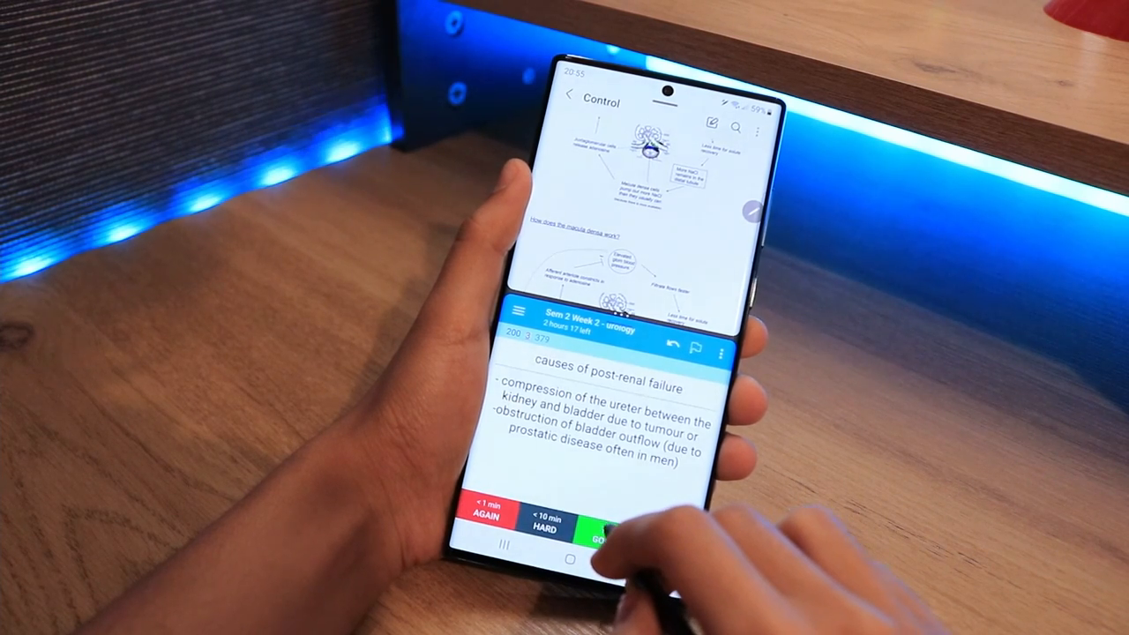
pyautogui.click(600, 526)
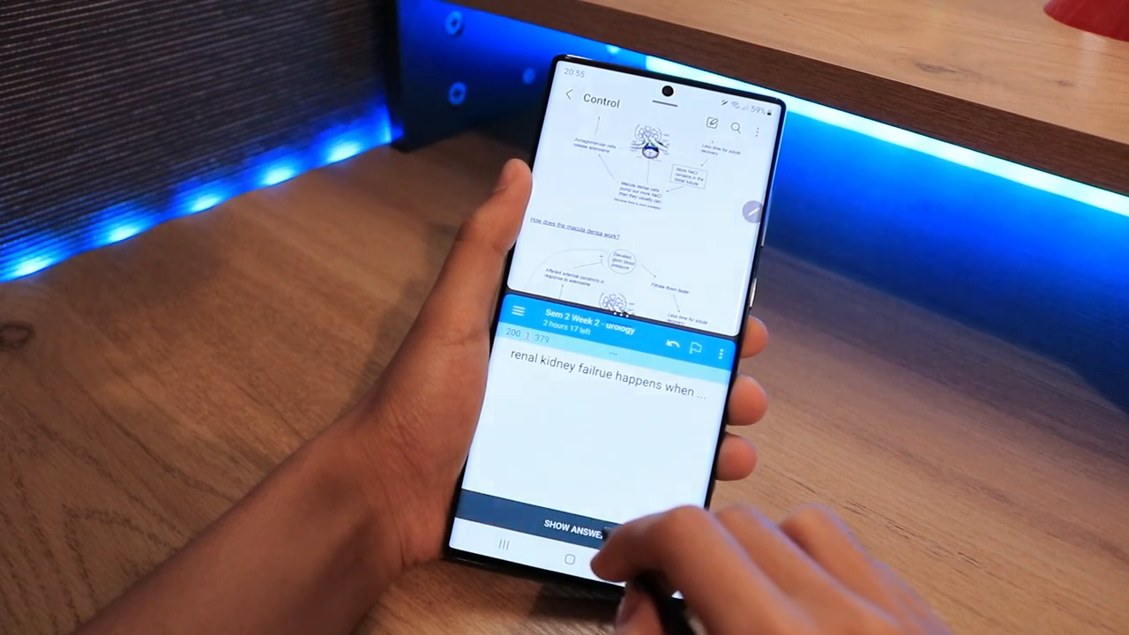